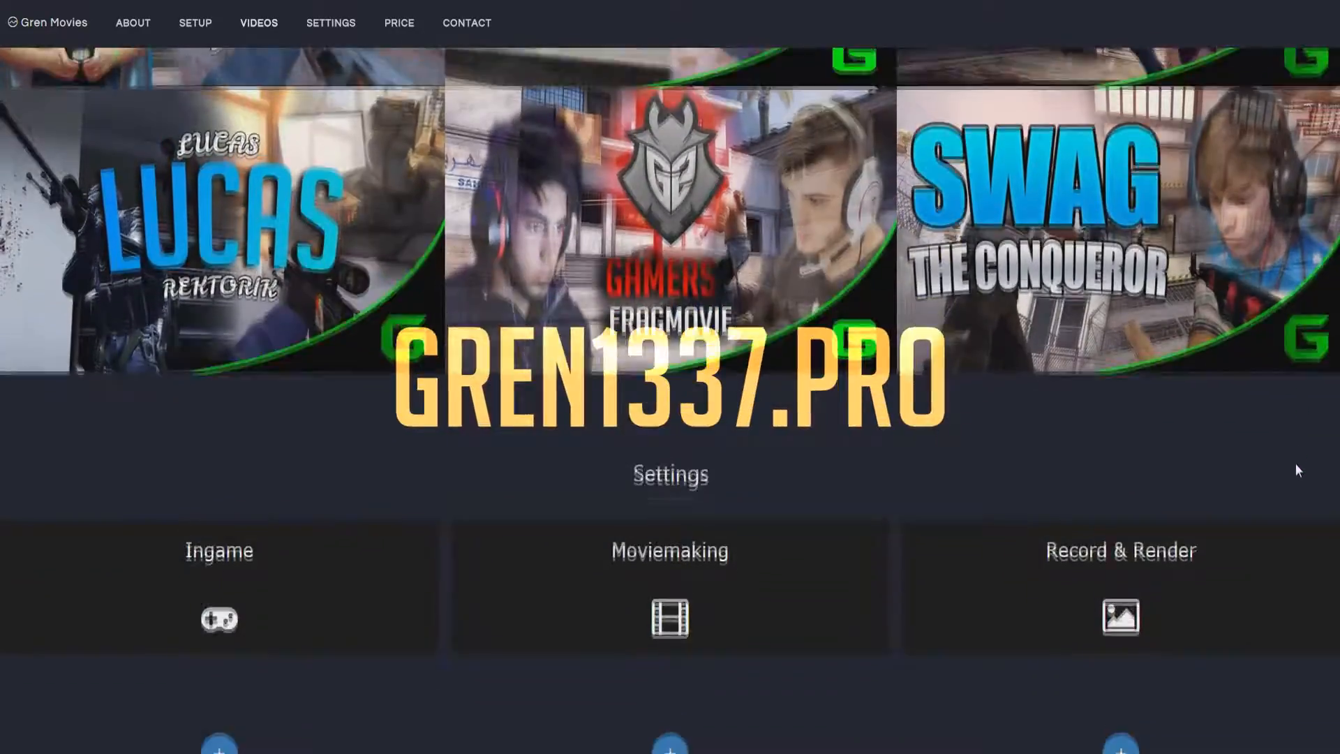
Jump to the Price section and scroll the fragmovie and highlights plans into view
{"action": "left_click", "coordinate": [398, 24]}
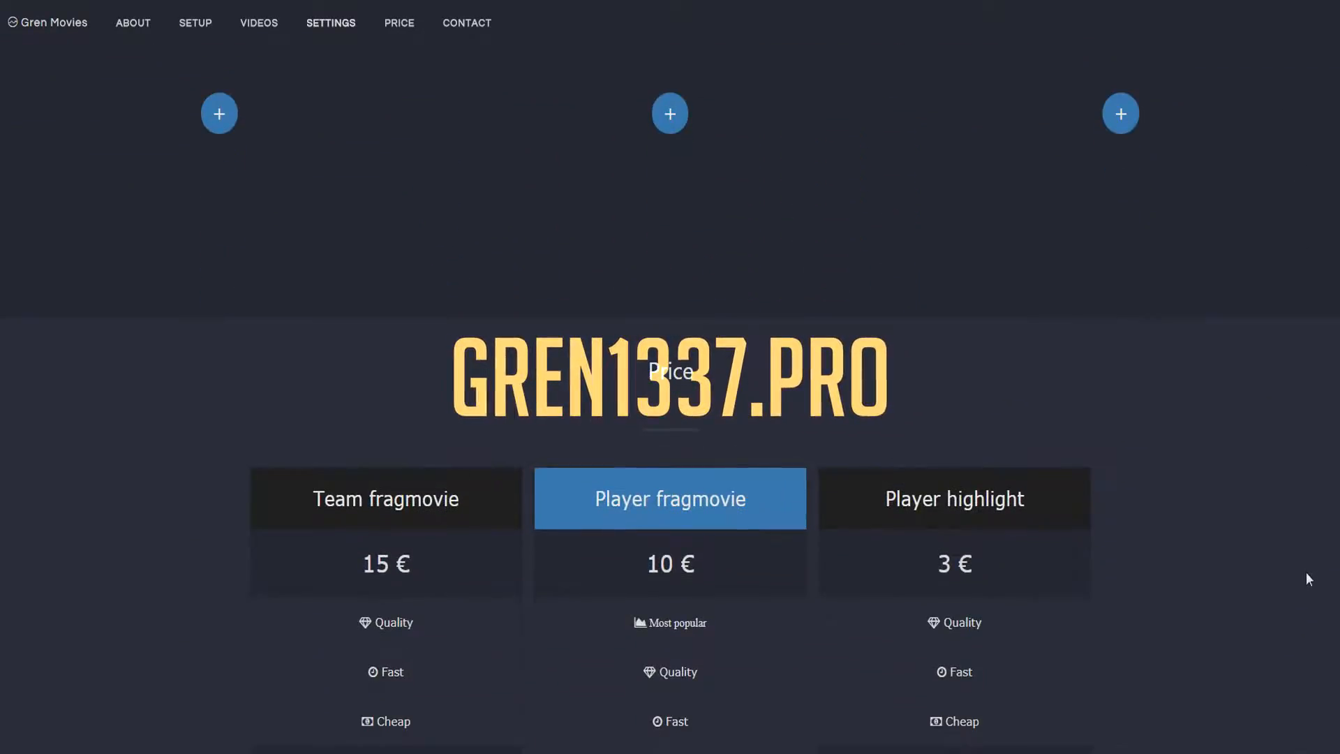
{"action": "scroll", "scroll_direction": "down", "scroll_amount": 3}
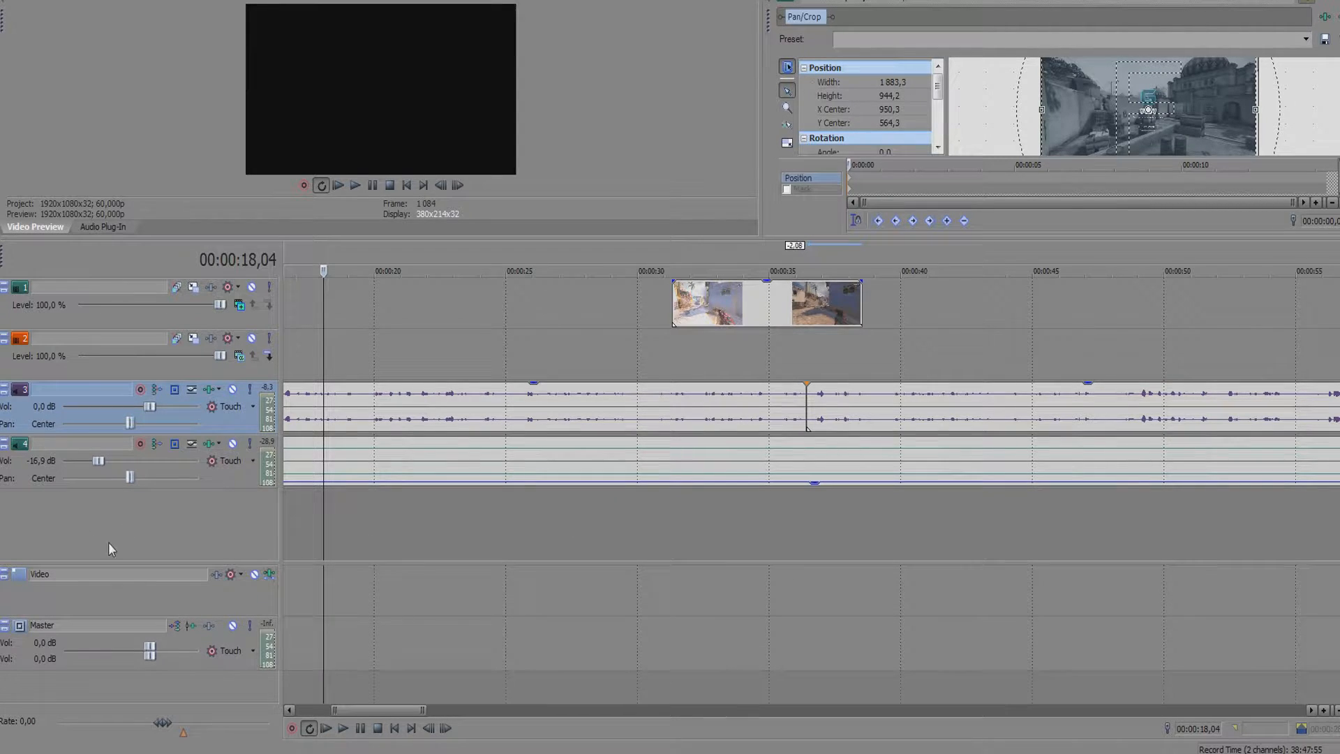
{"action": "mouse_move", "coordinate": [178, 607]}
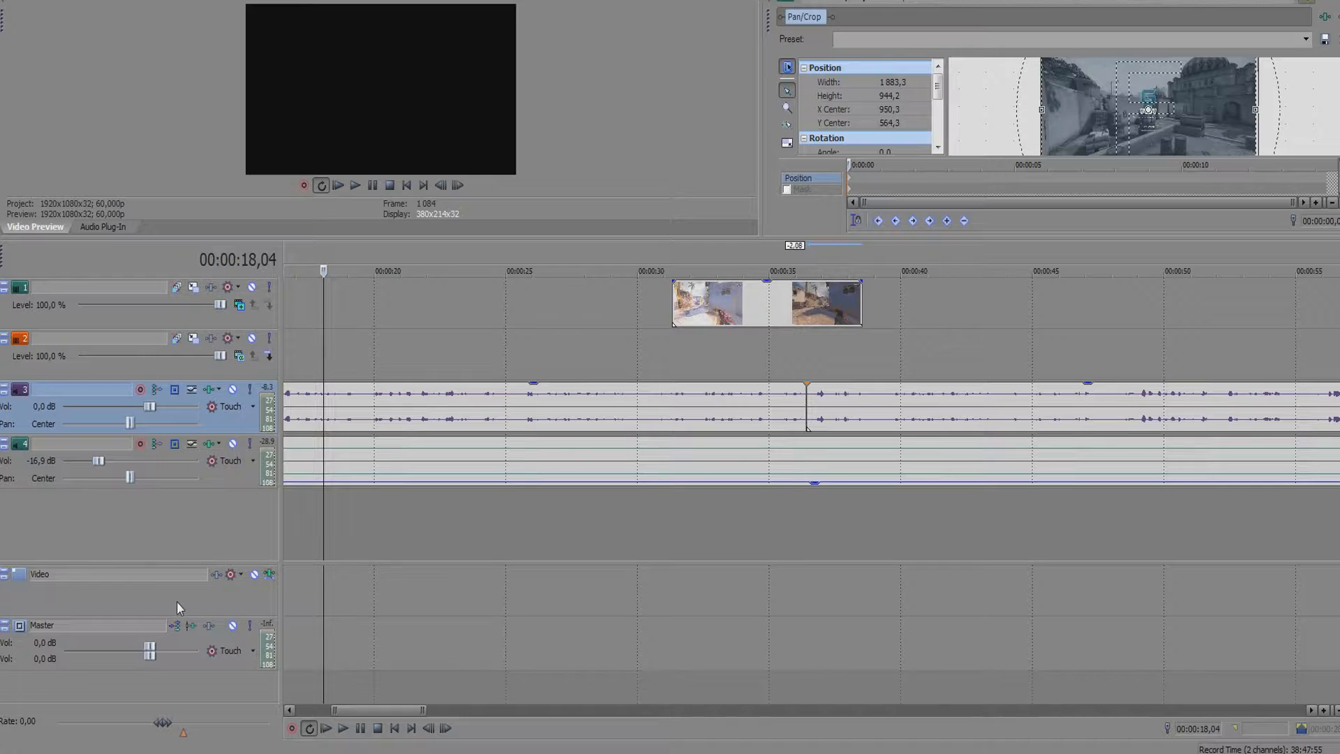
Add a Motion Blur Amount envelope to the video bus track via its context menu
{"action": "right_click", "coordinate": [177, 607]}
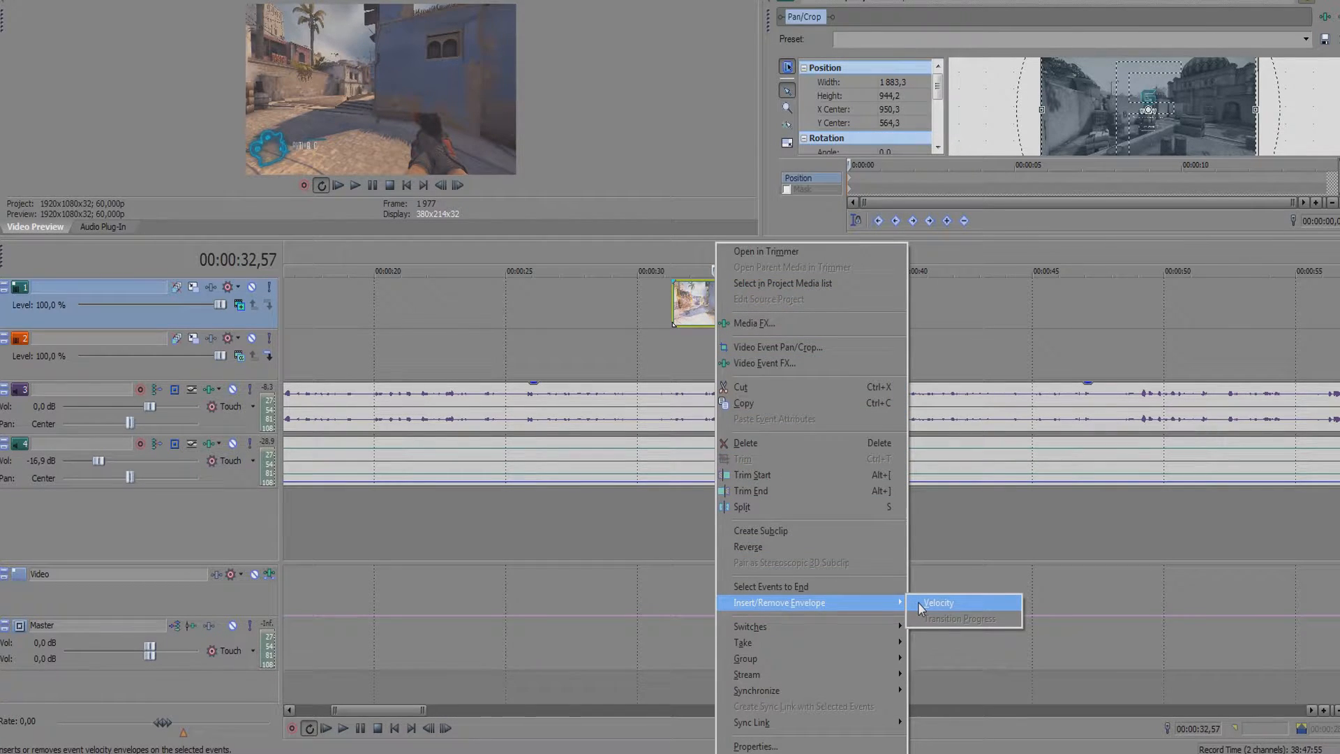
Choose Velocity from the clip's Insert/Remove Envelope submenu
{"action": "left_click", "coordinate": [938, 603]}
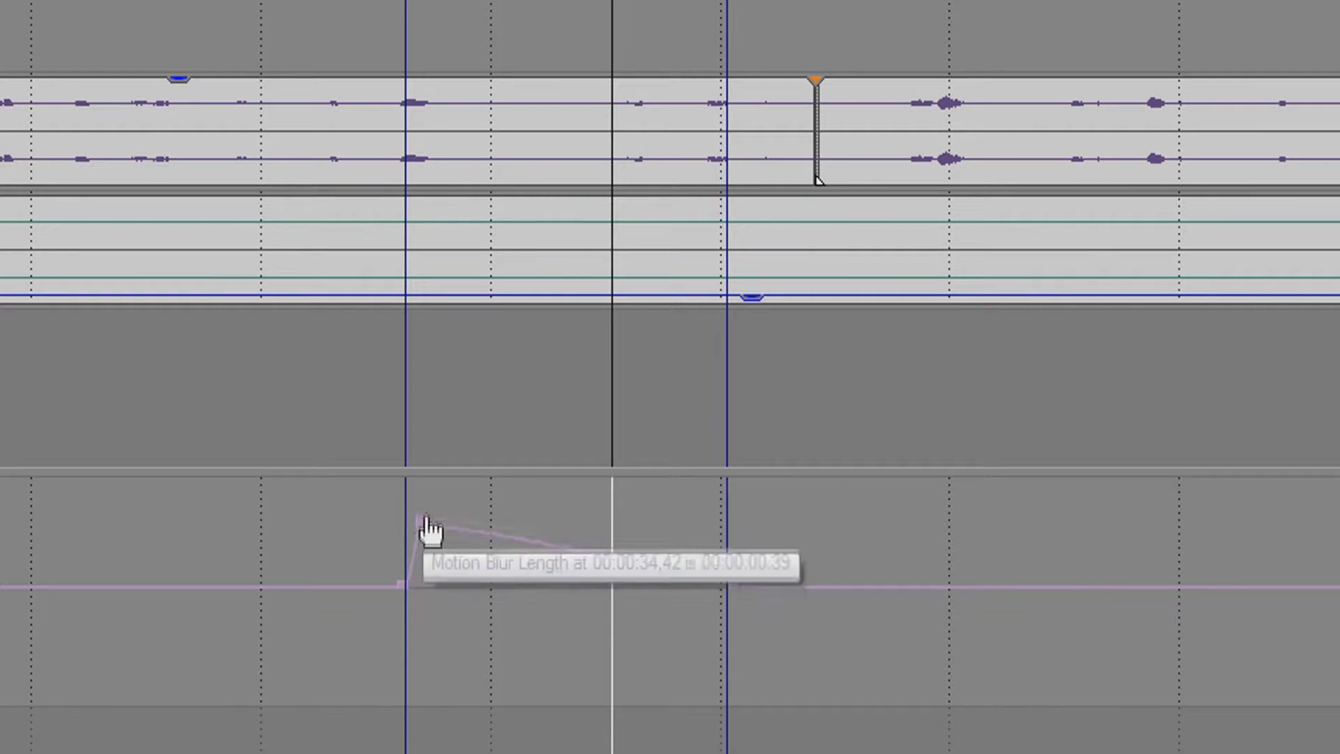
Drag the motion blur envelope points up into a full-level plateau up to the second marker
{"action": "left_click_drag", "start_coordinate": [427, 526], "coordinate": [716, 568]}
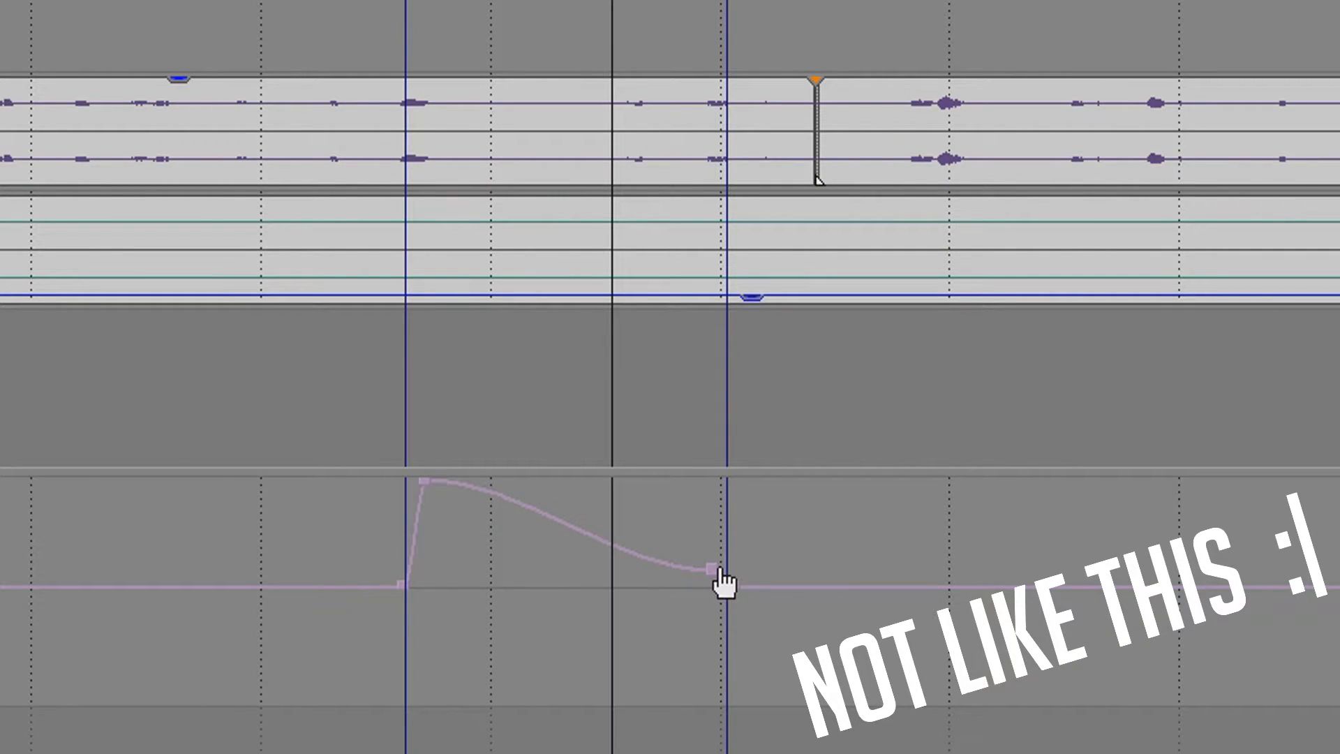
{"action": "left_click_drag", "start_coordinate": [713, 565], "coordinate": [721, 479]}
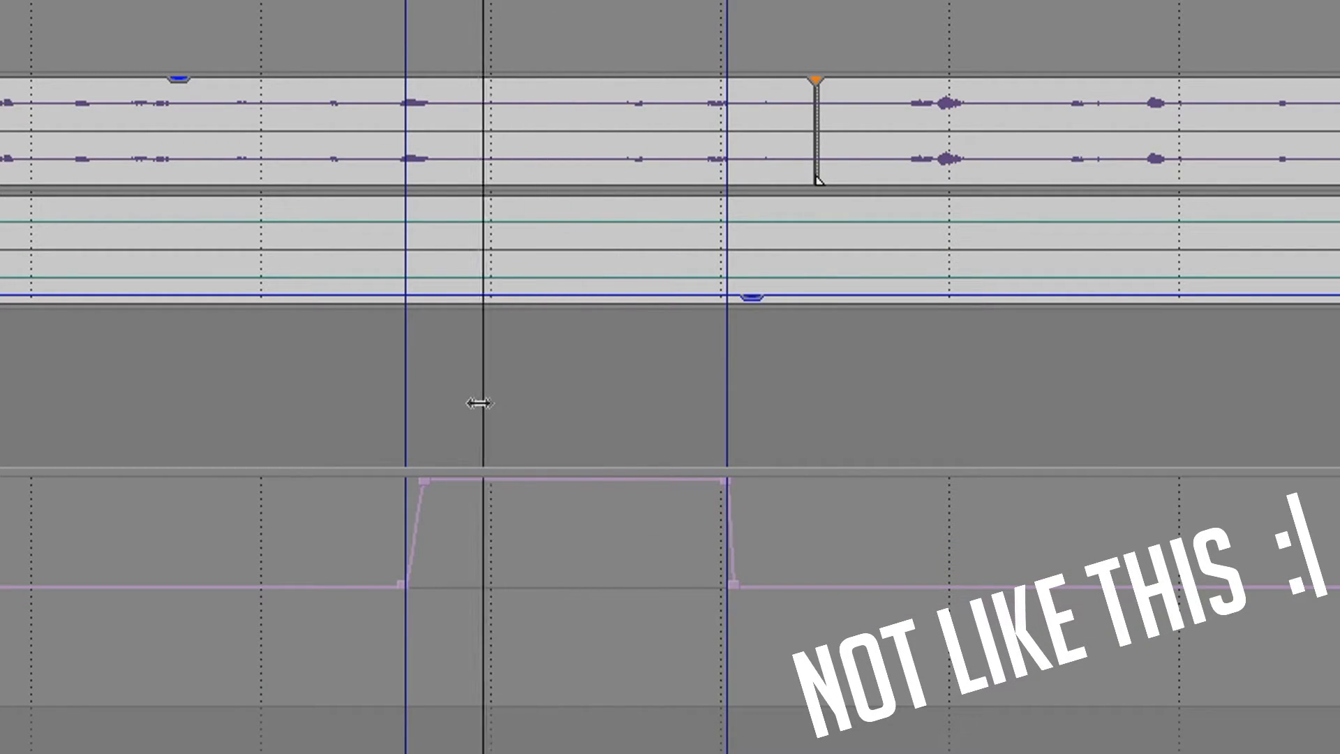